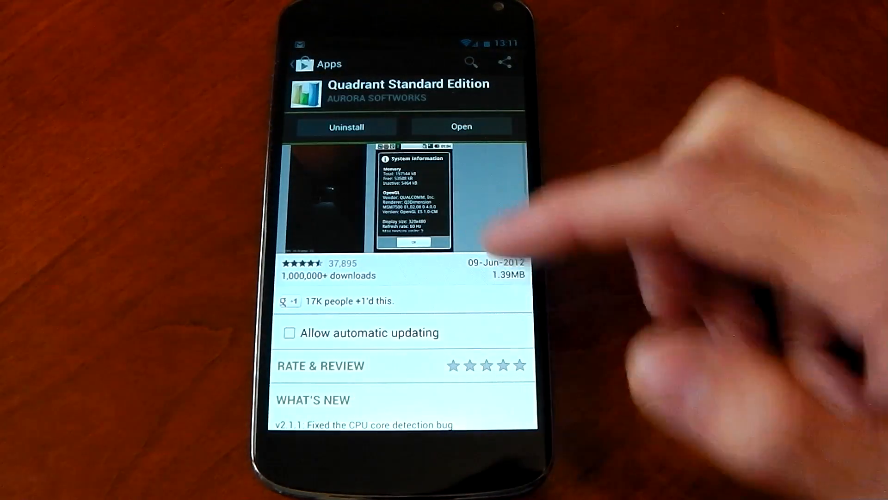
Scroll the Tunables tab and open Detailed Color Settings for gamma and picture controls.
scroll("down", 3)
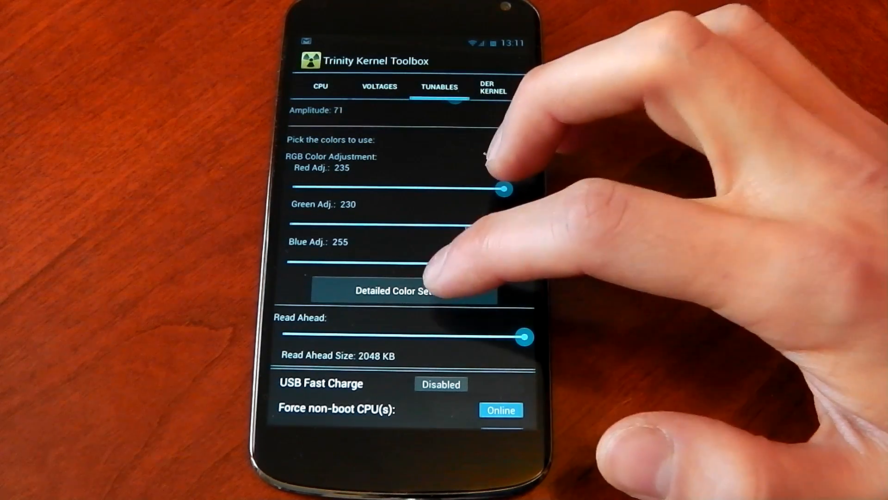
left_click(397, 291)
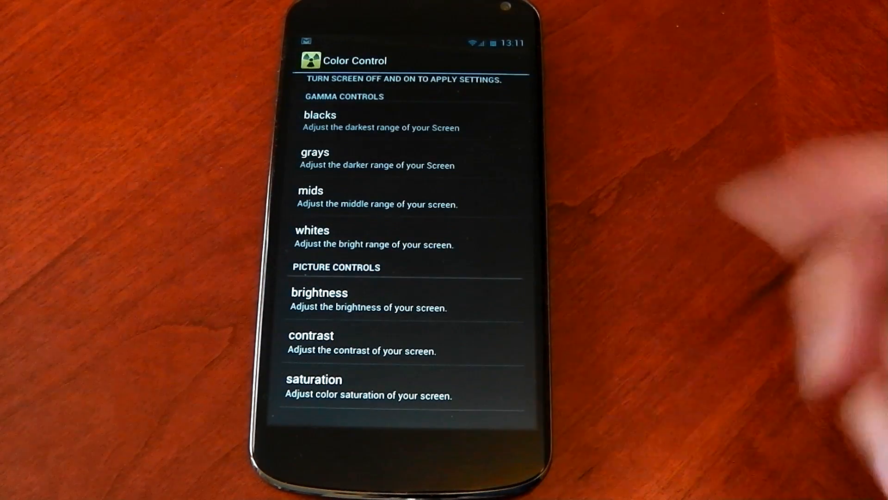
mouse_move(397, 340)
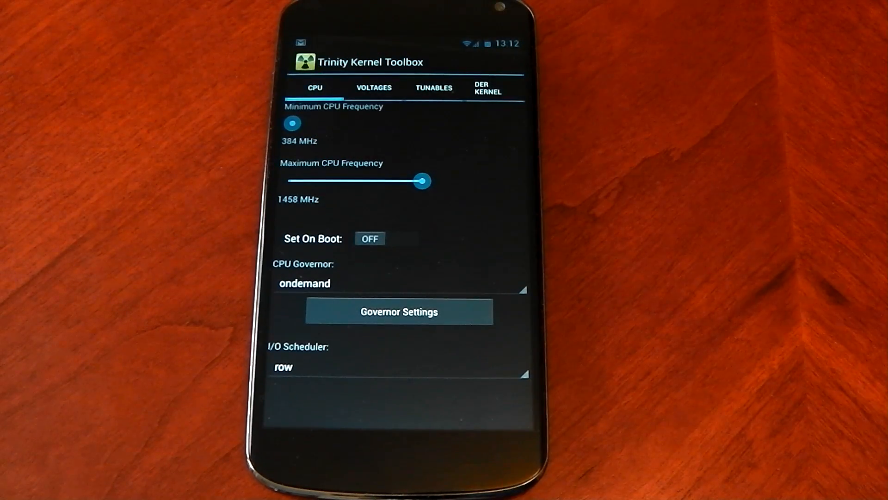
Sweep the maximum CPU frequency through 1620, 1836 and 1458 MHz, settling on 1512 MHz.
left_click_drag(422, 180, 420, 180)
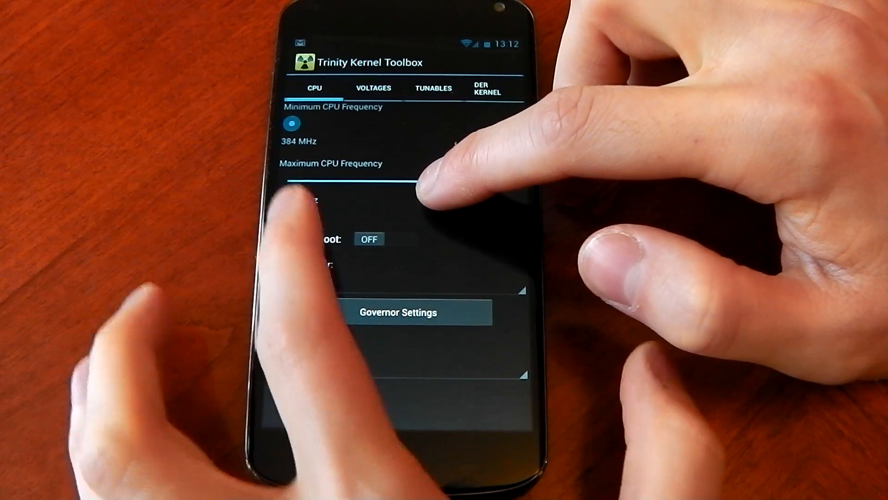
left_click_drag(306, 182, 459, 183)
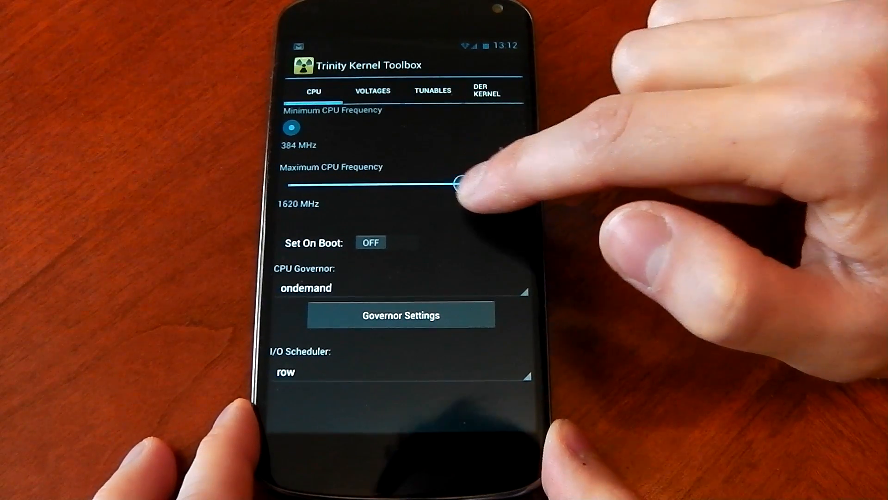
left_click_drag(459, 183, 512, 182)
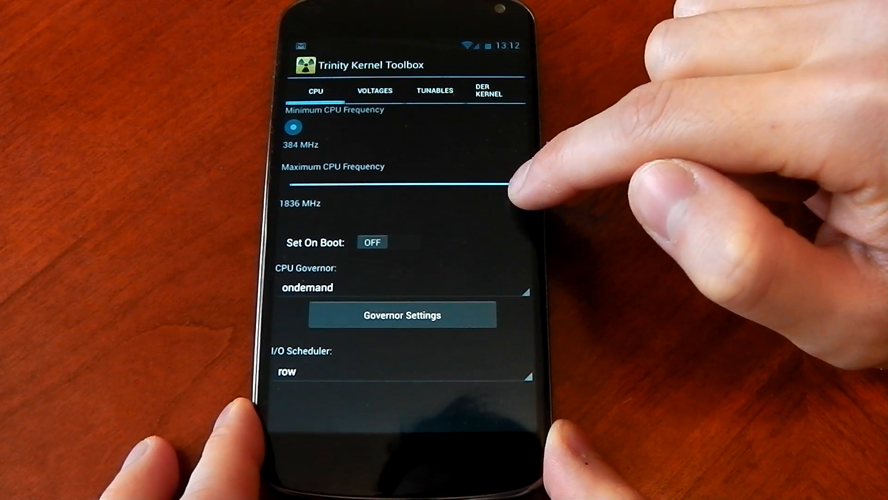
left_click_drag(510, 182, 406, 184)
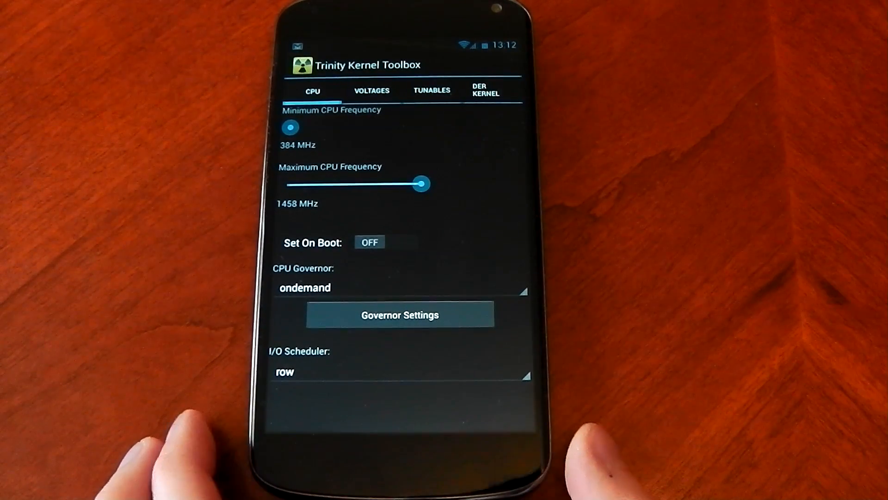
left_click_drag(422, 183, 434, 184)
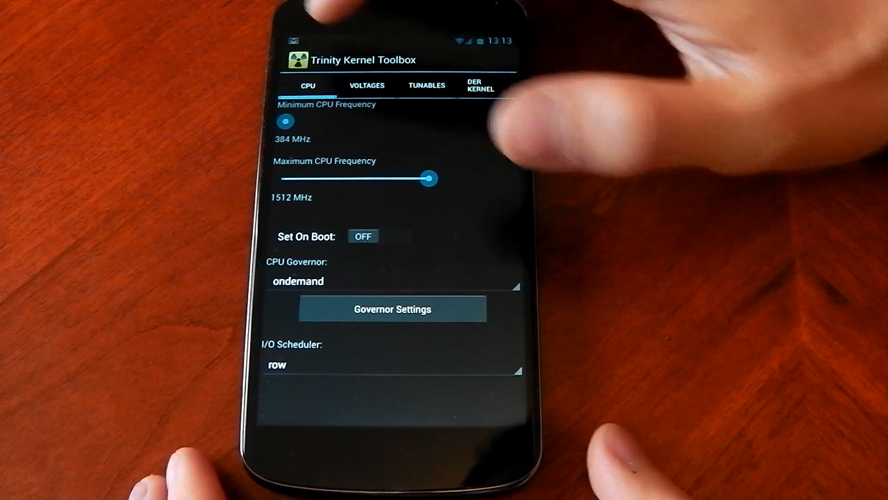
Show the Voltages tab and scroll the per-frequency voltage list down to 384 750 mV.
left_click(366, 86)
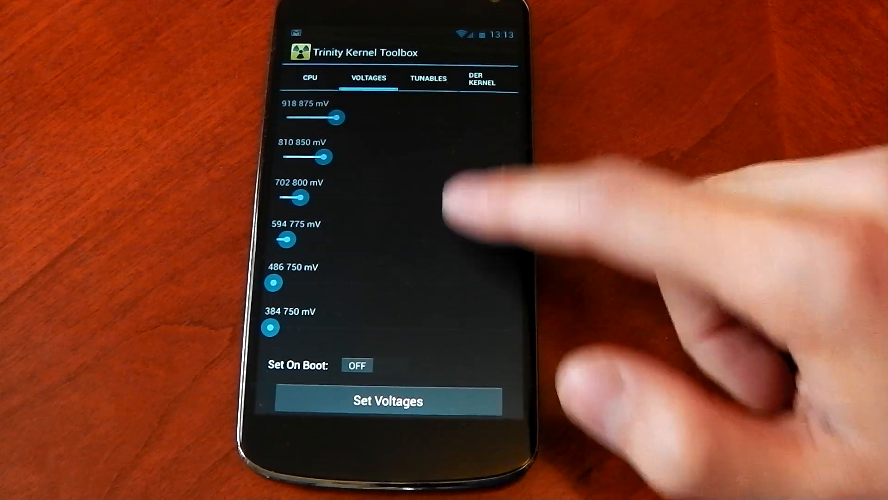
scroll("down", 3)
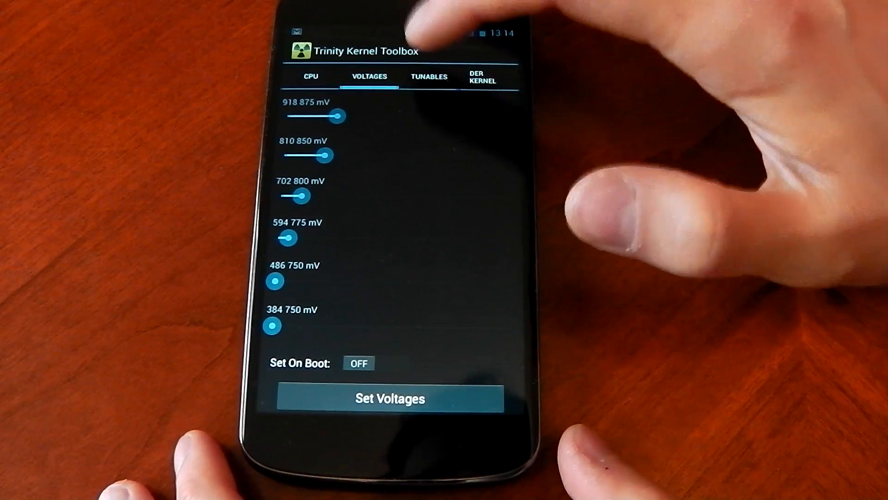
On Tunables, return Read Ahead to 2048 KB and leave Fsync set to Safer.
left_click(429, 76)
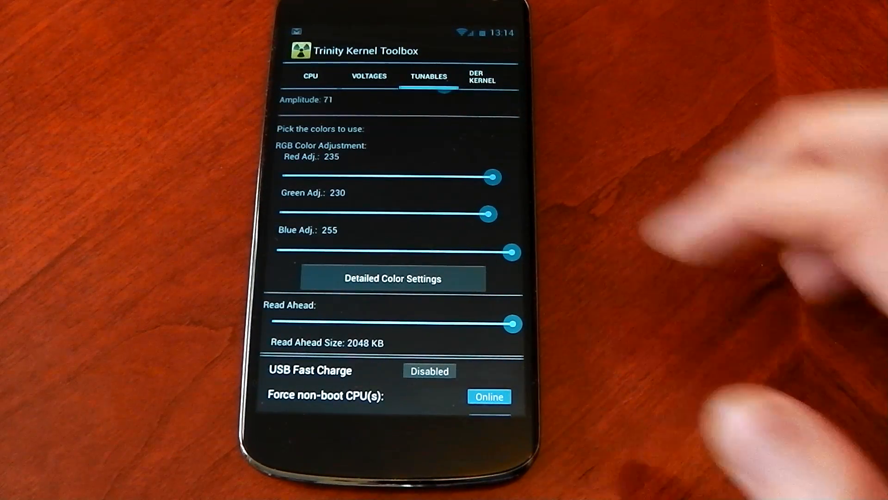
scroll("down", 3)
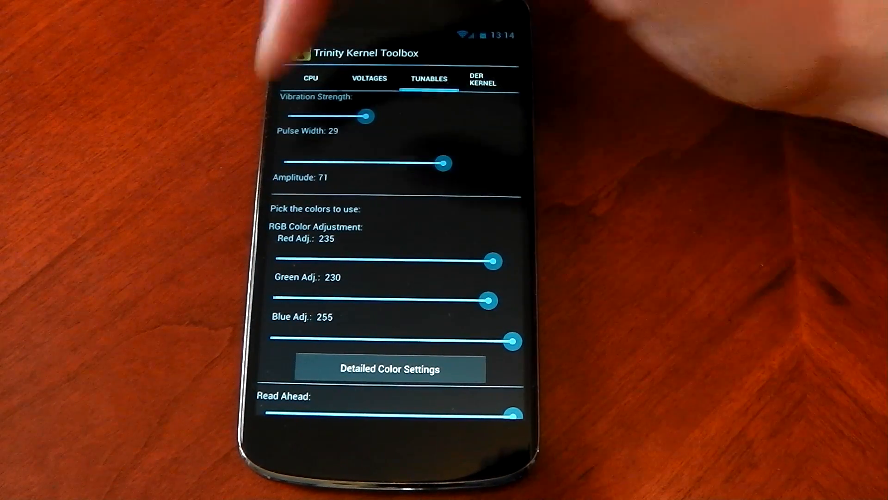
scroll("down", 3)
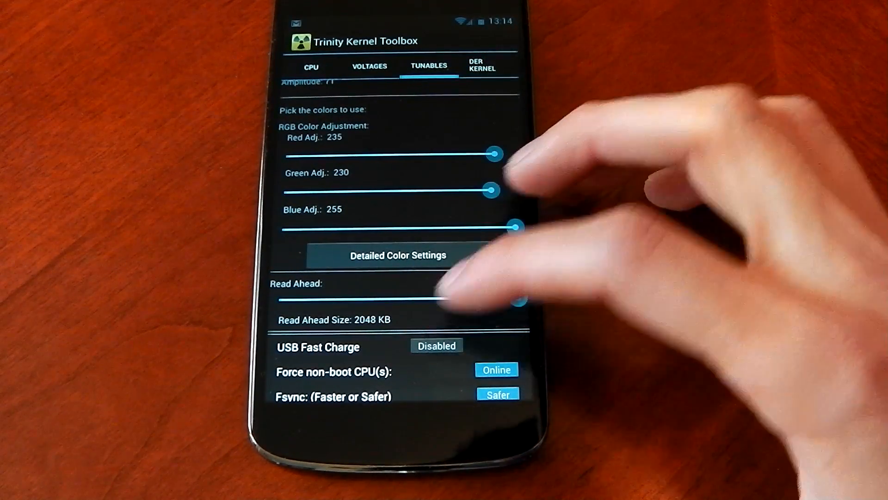
left_click_drag(510, 297, 385, 298)
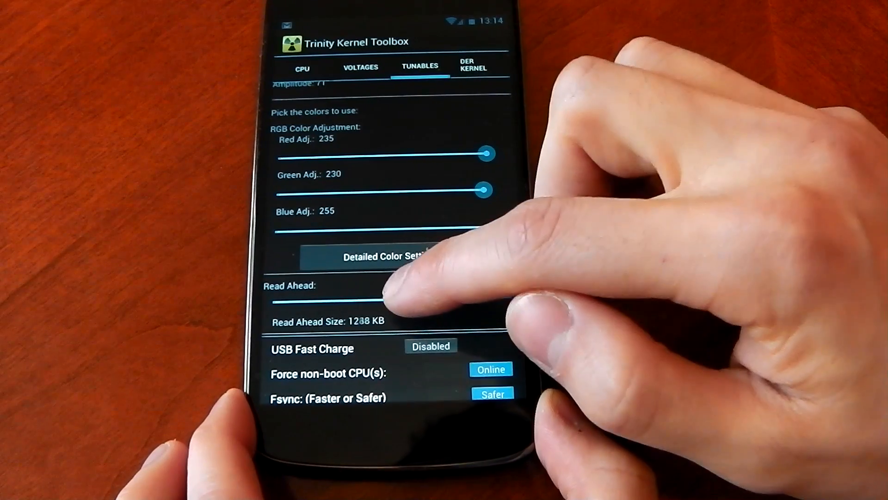
left_click_drag(374, 299, 510, 298)
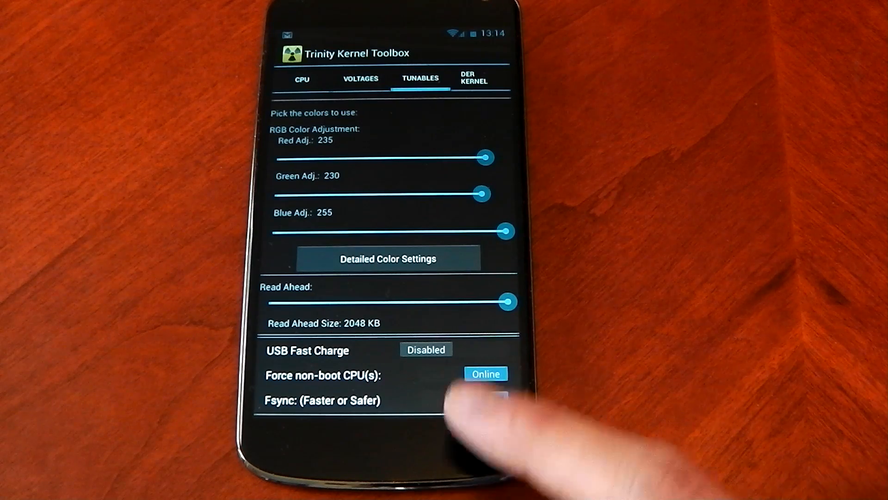
left_click(489, 399)
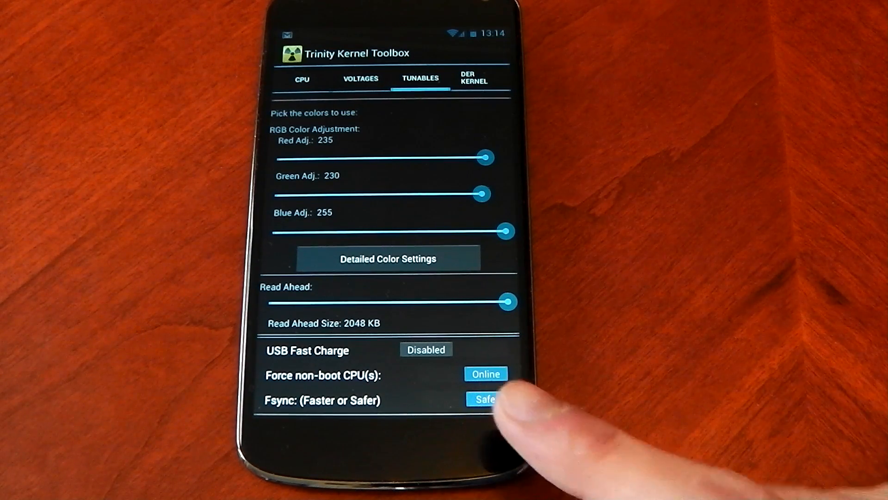
left_click(487, 399)
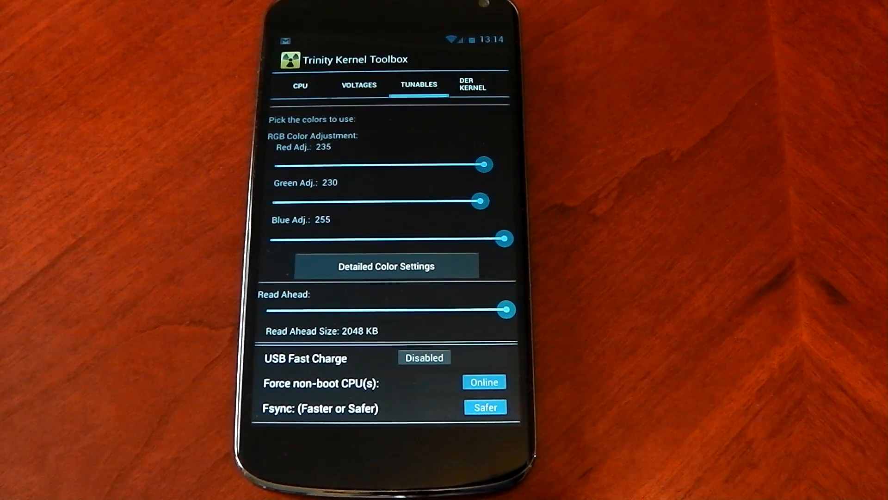
List the Der Kernel experimental builds, headed by TF97-1836-ANY, then return to the CPU tab.
left_click(472, 85)
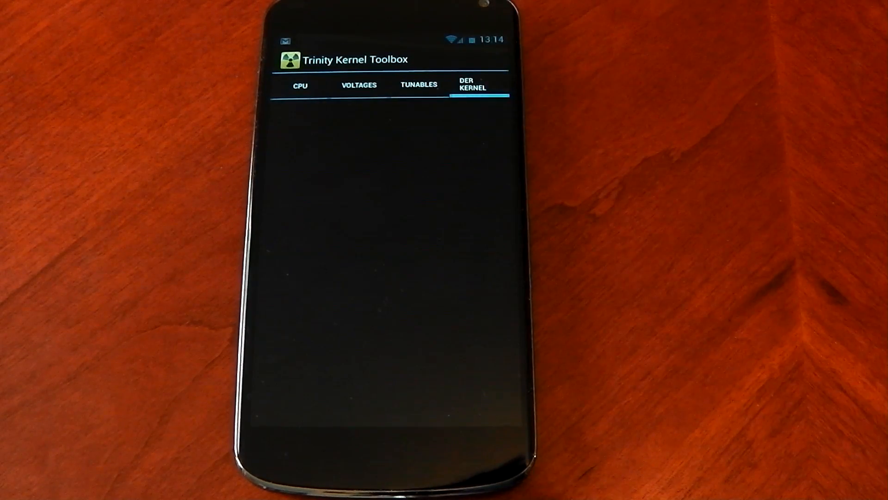
left_click(471, 85)
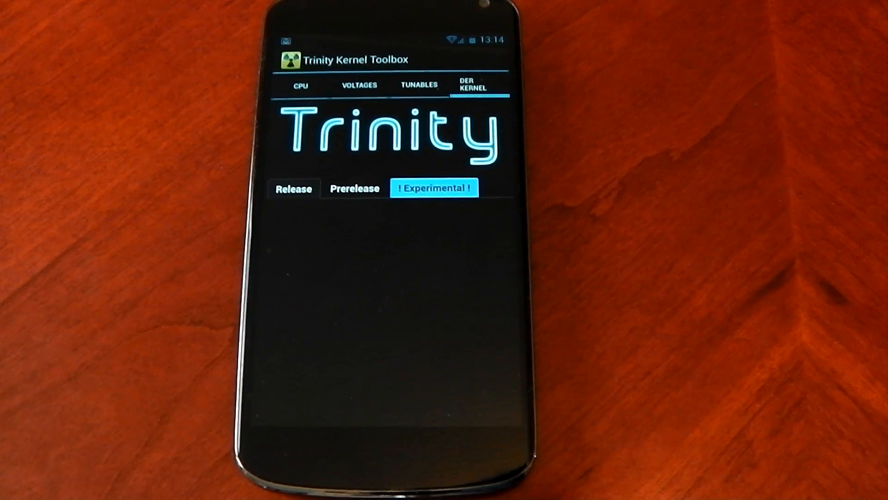
left_click(434, 188)
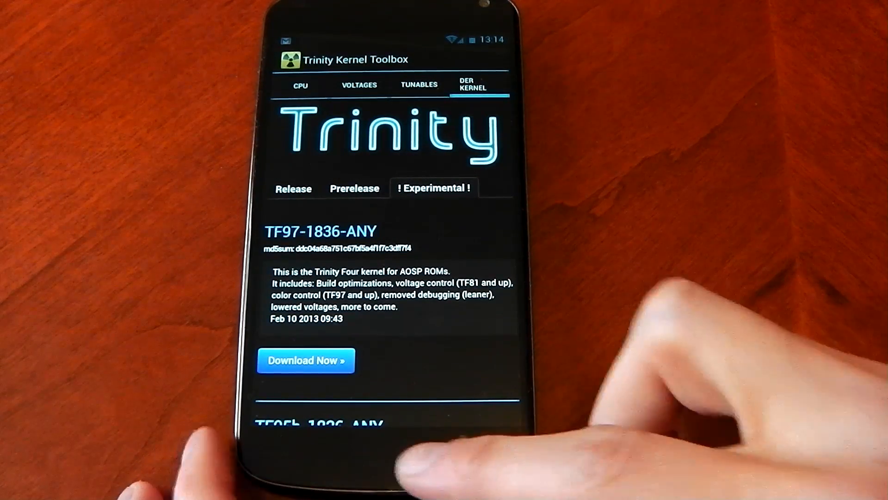
left_click(294, 85)
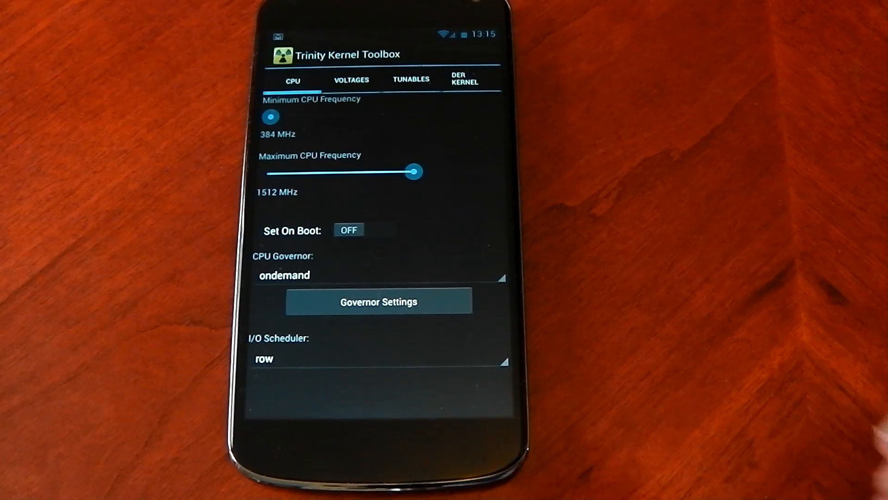
View voltages, go to the home screen, and relaunch Trinity Kernel Toolbox.
left_click(350, 80)
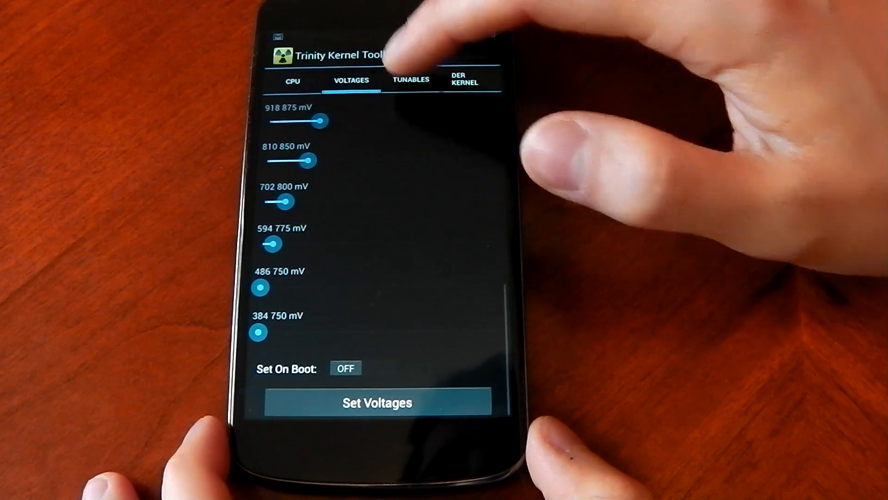
left_click(410, 80)
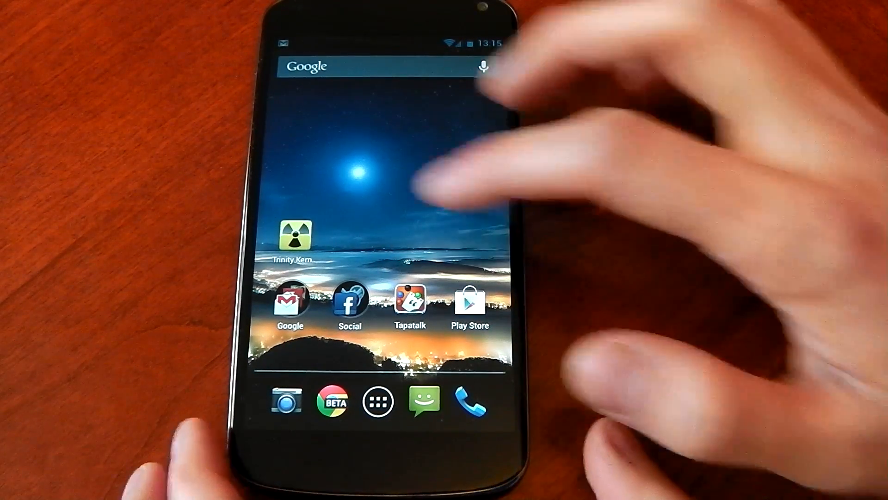
left_click(294, 235)
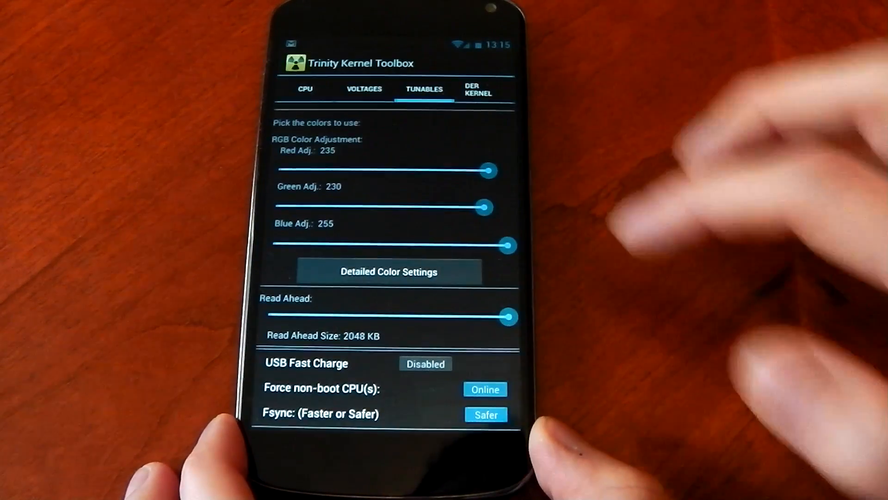
left_click(305, 89)
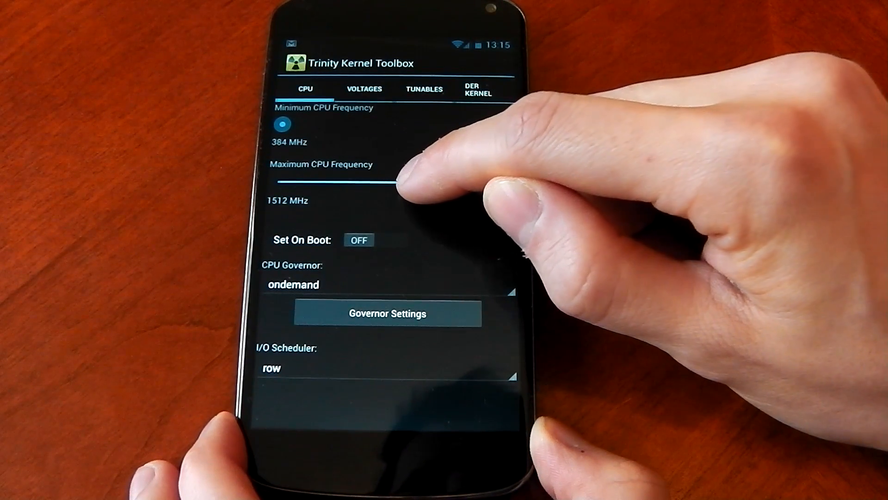
Drop maximum CPU frequency to 1458 MHz, deny FPS Meter's superuser request, and go home.
left_click_drag(408, 181, 411, 181)
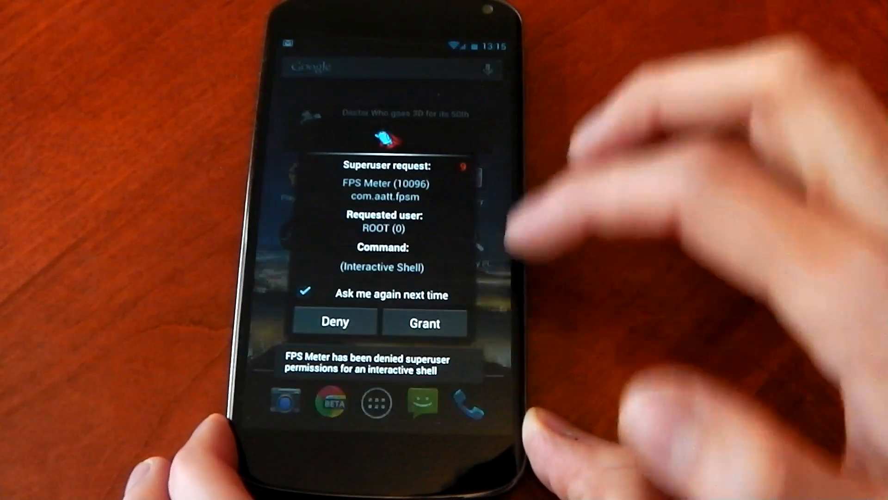
left_click(424, 322)
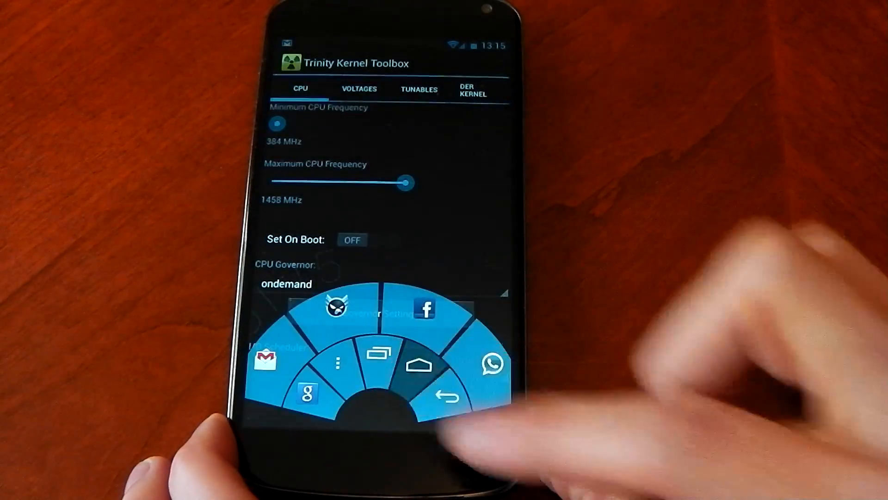
left_click(419, 364)
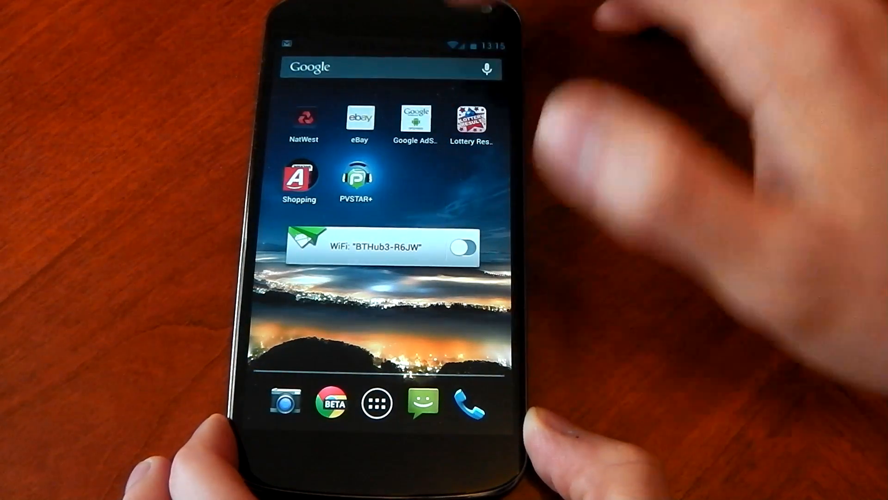
Swipe home pages, briefly open Falcon Pro from the Social folder, and return home.
left_click(355, 176)
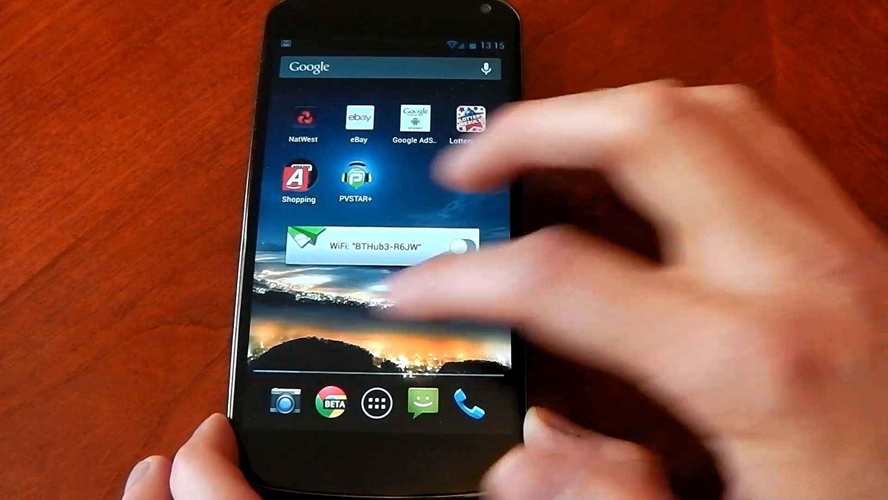
scroll("left", 3)
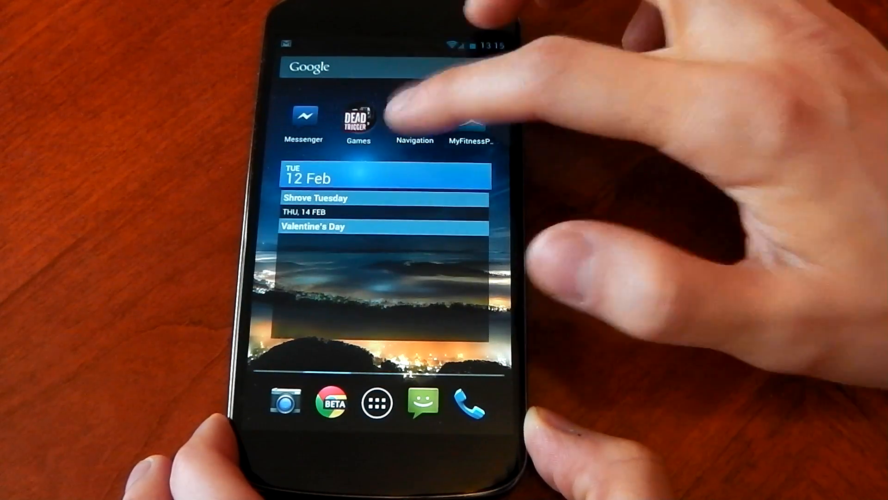
left_click(414, 119)
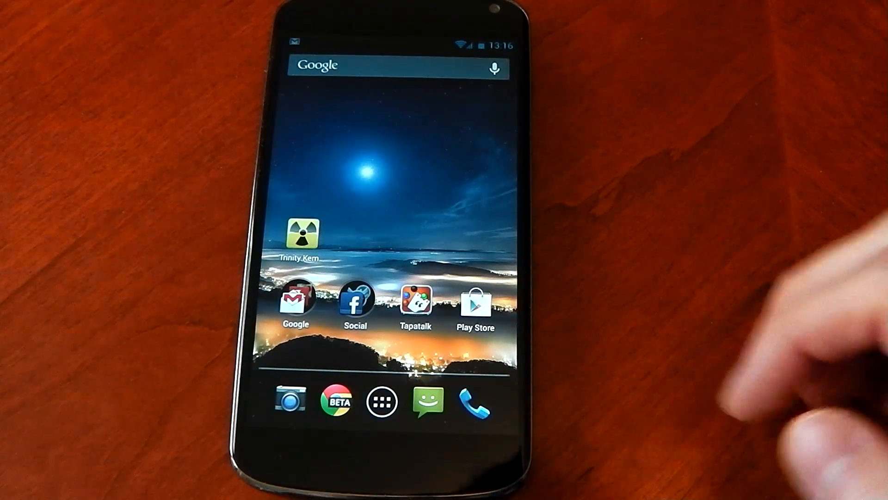
left_click(356, 303)
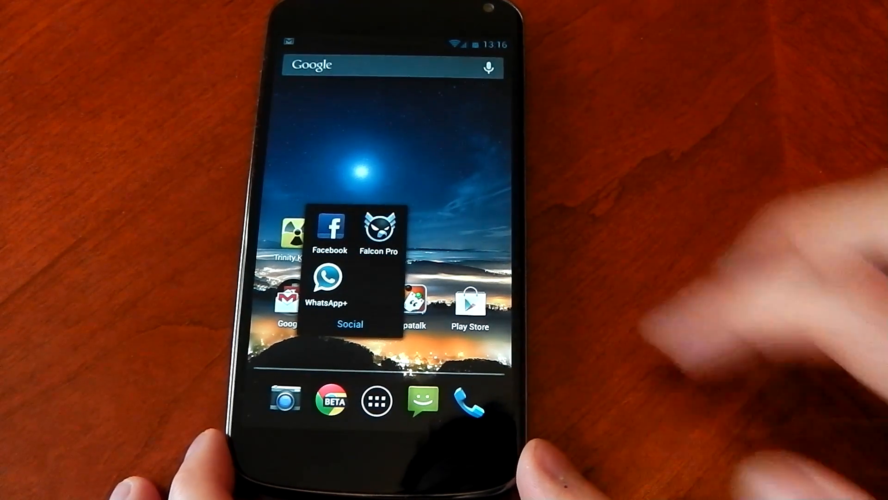
left_click(379, 227)
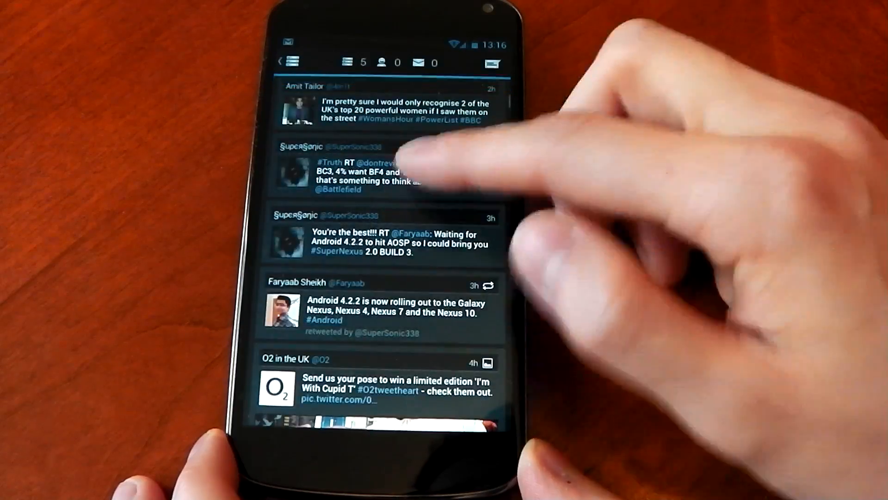
scroll("down", 3)
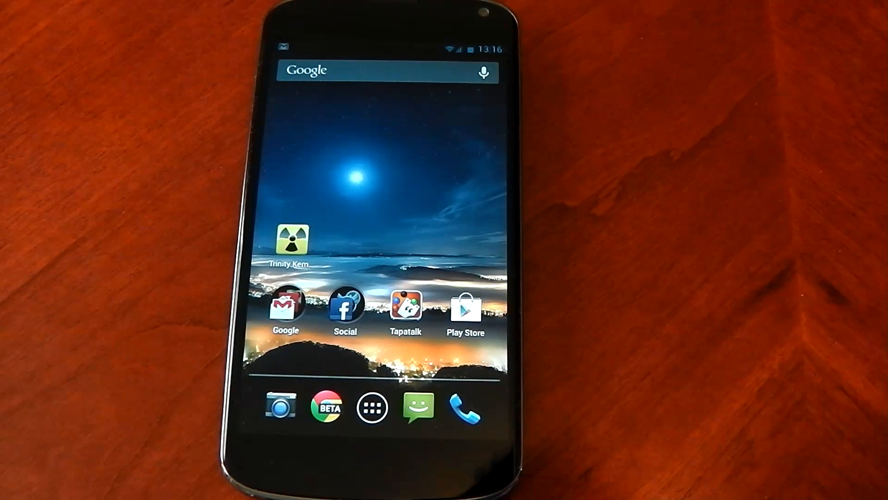
Check the 1512 MHz maximum in Trinity Kernel Toolbox, then launch Quadrant Standard.
left_click(371, 407)
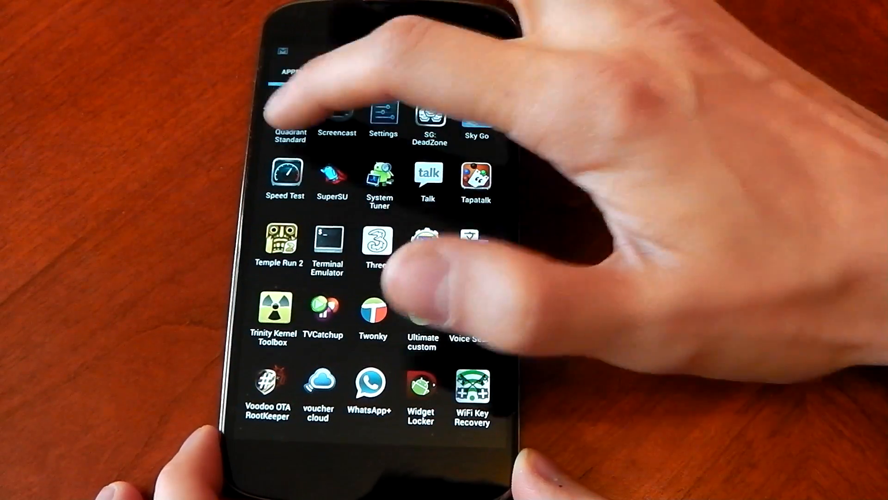
left_click(290, 122)
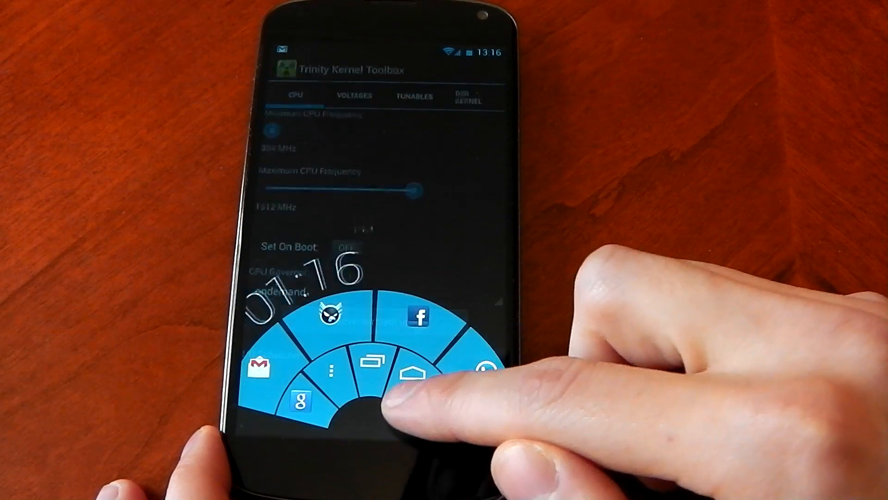
left_click(416, 373)
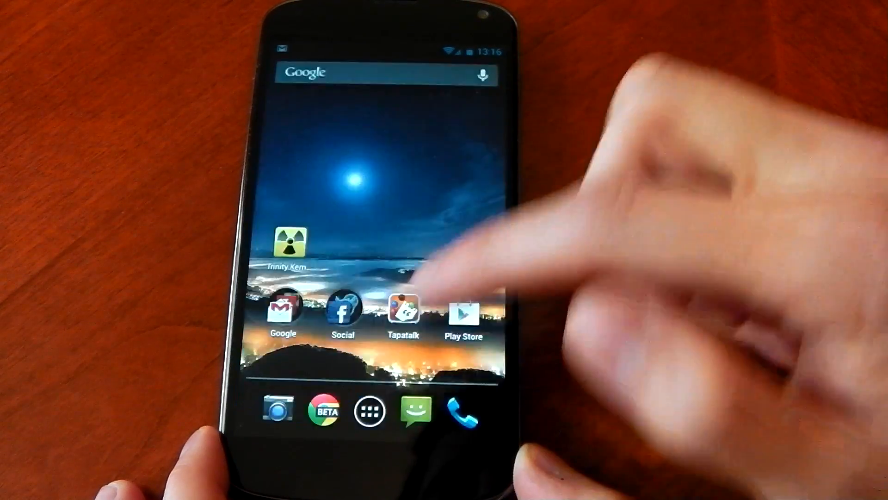
left_click(404, 313)
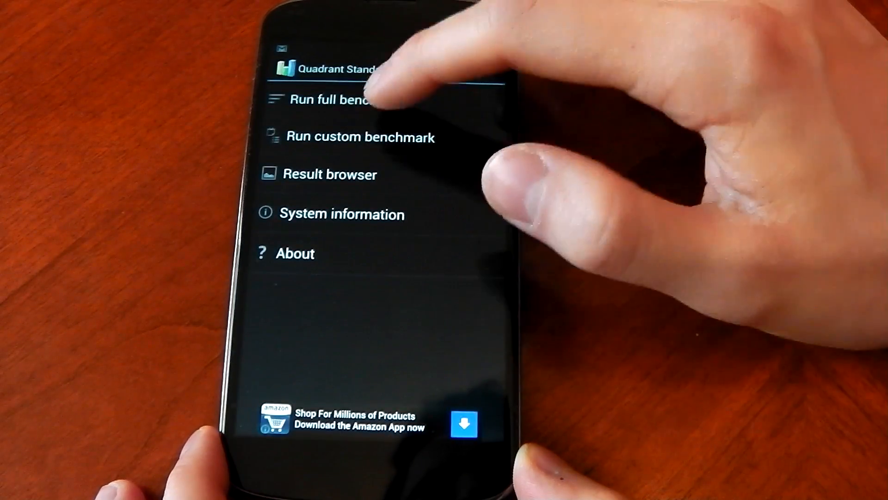
Run Quadrant's full benchmark and agree to submit the results for a final score.
left_click(340, 100)
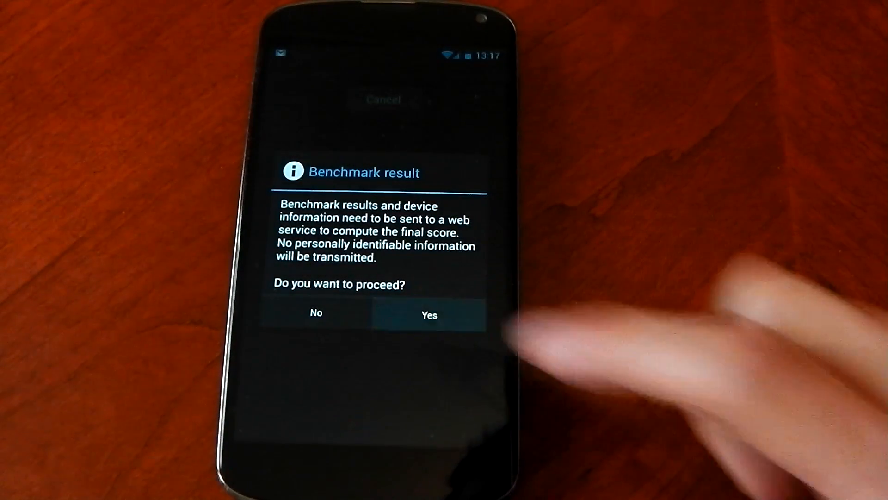
left_click(429, 315)
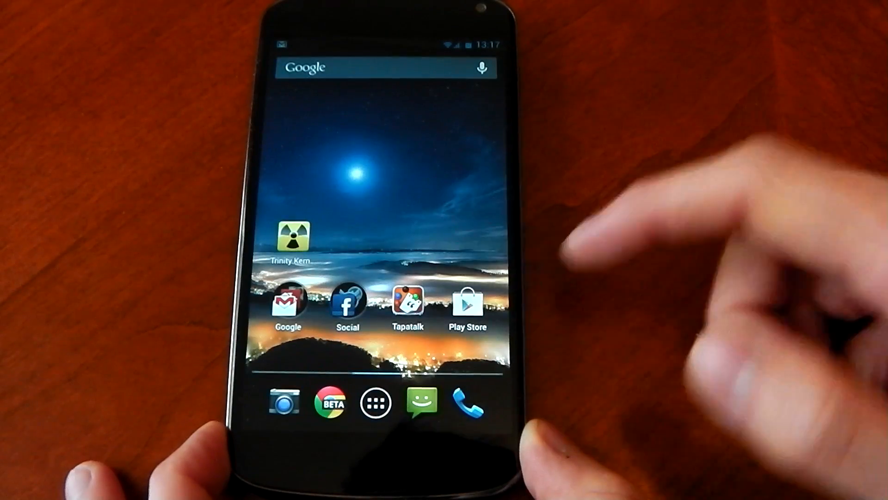
Launch AnTuTu, dismiss the crash message, and start the benchmark from the Test tab.
left_click(375, 402)
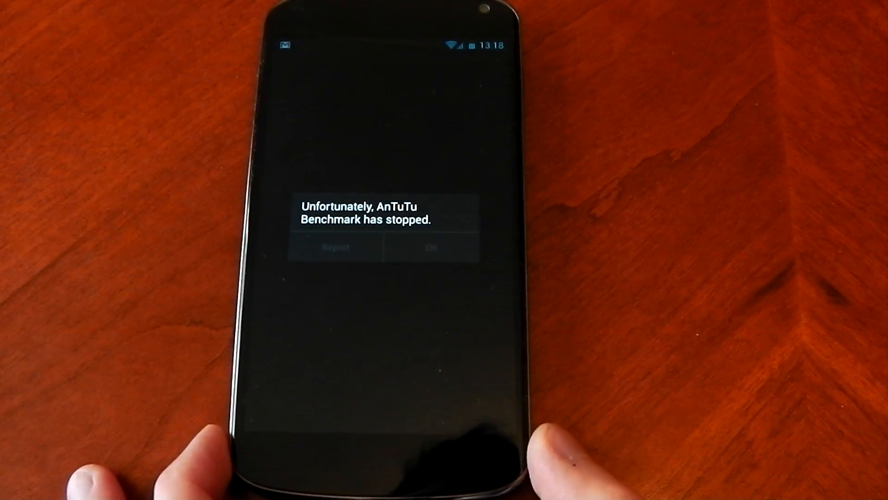
left_click(432, 247)
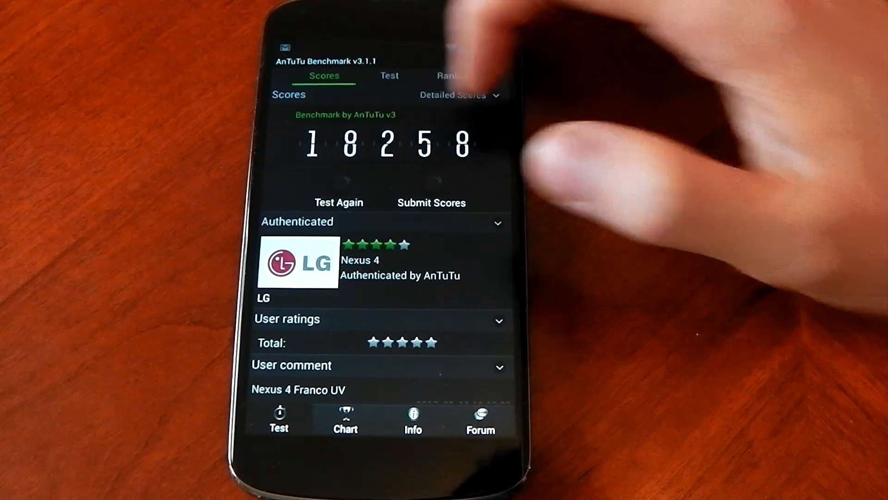
left_click(389, 76)
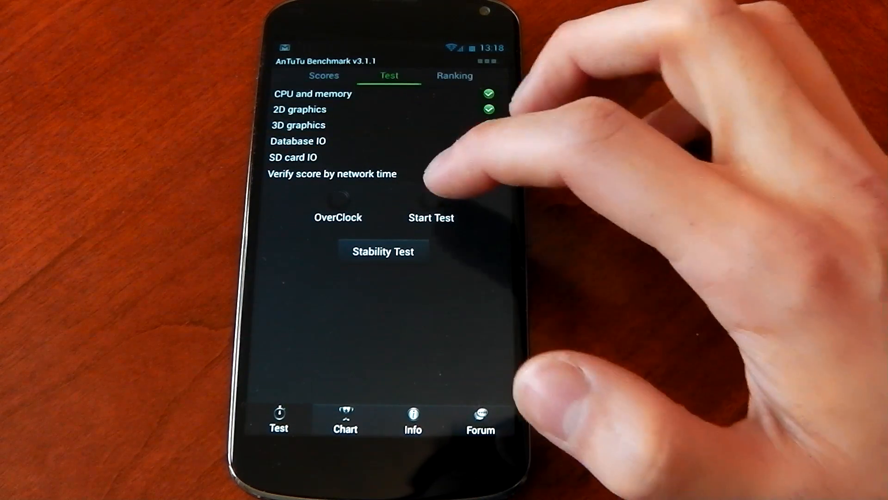
left_click(432, 218)
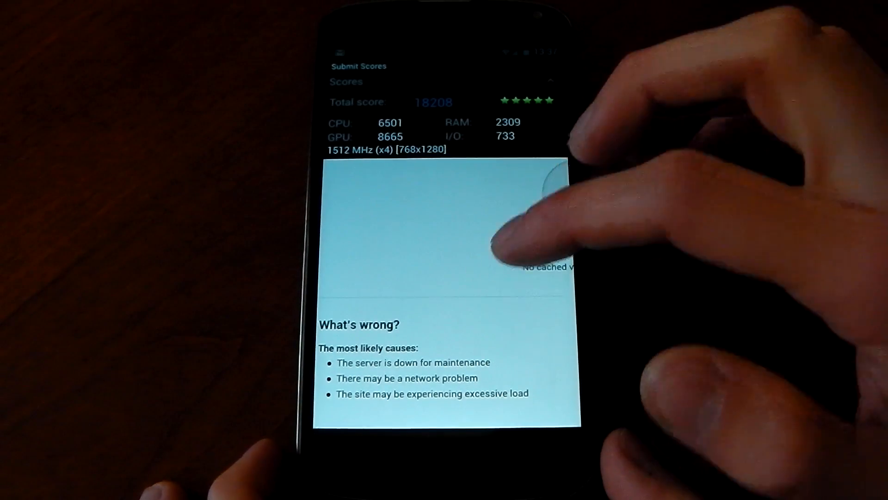
Leave score submission and view the bar chart ranking the device at 18208.
scroll("down", 3)
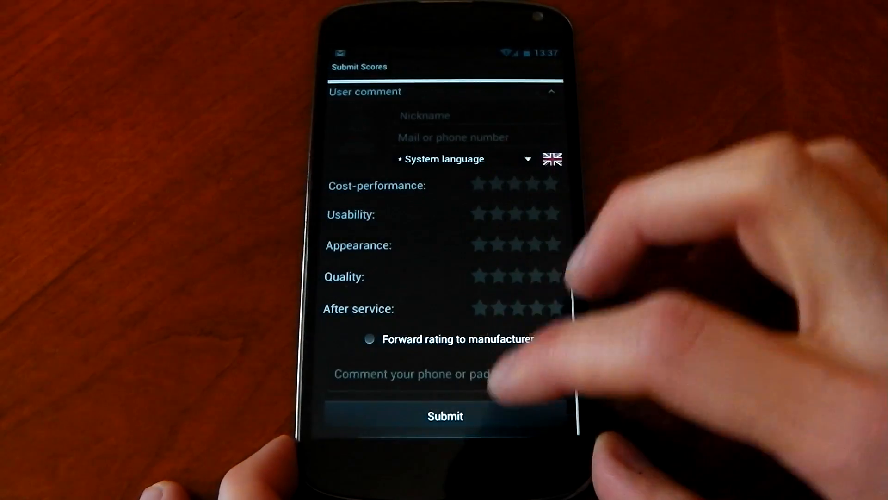
left_click(445, 416)
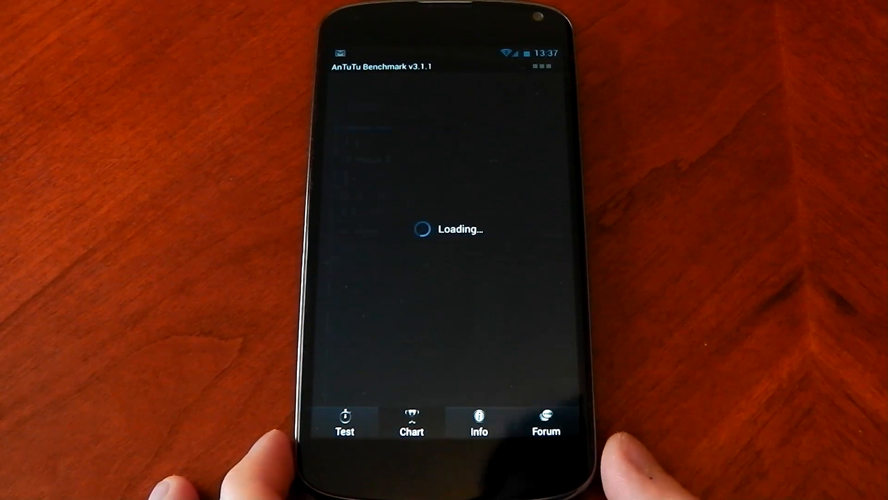
left_click(412, 422)
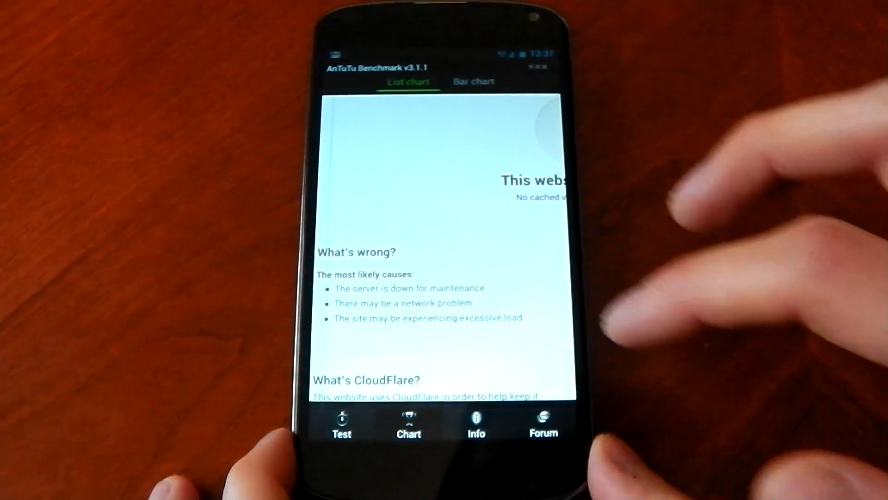
left_click(473, 81)
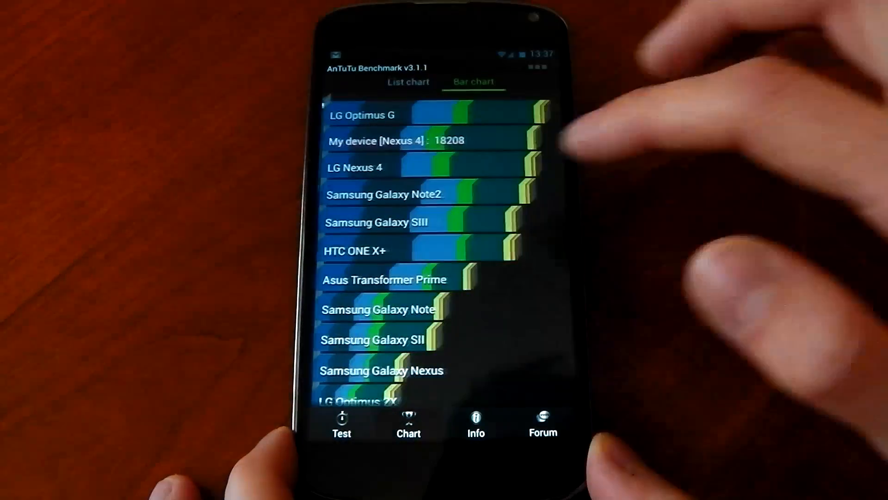